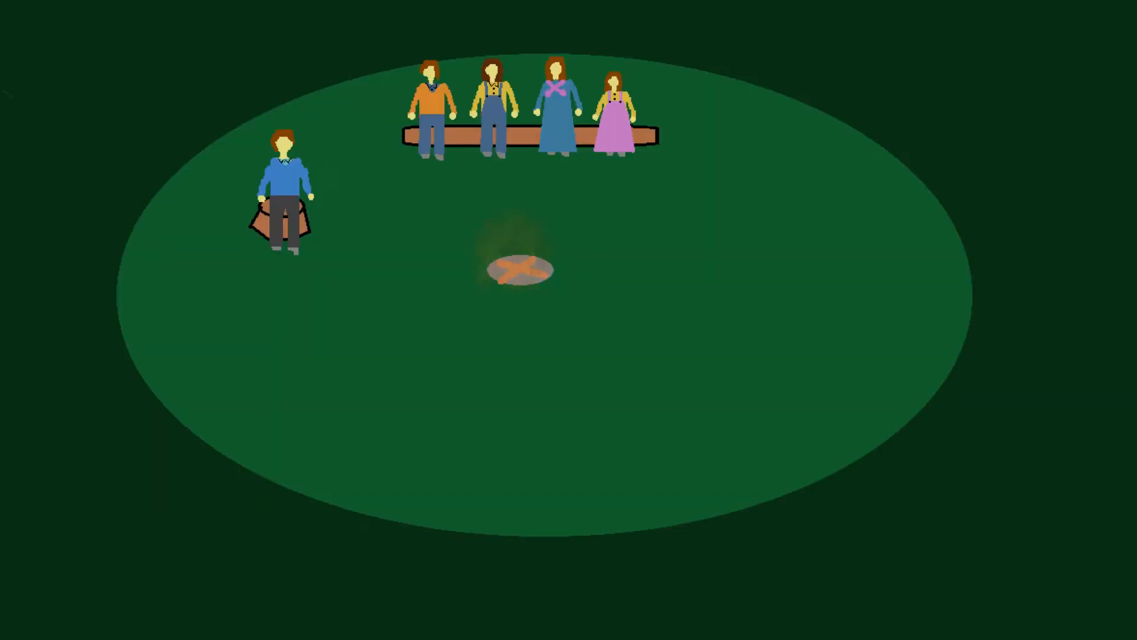
# - Ignite the campfire so orange flames flare and smoke drifts over the figures
pyautogui.click(524, 271)
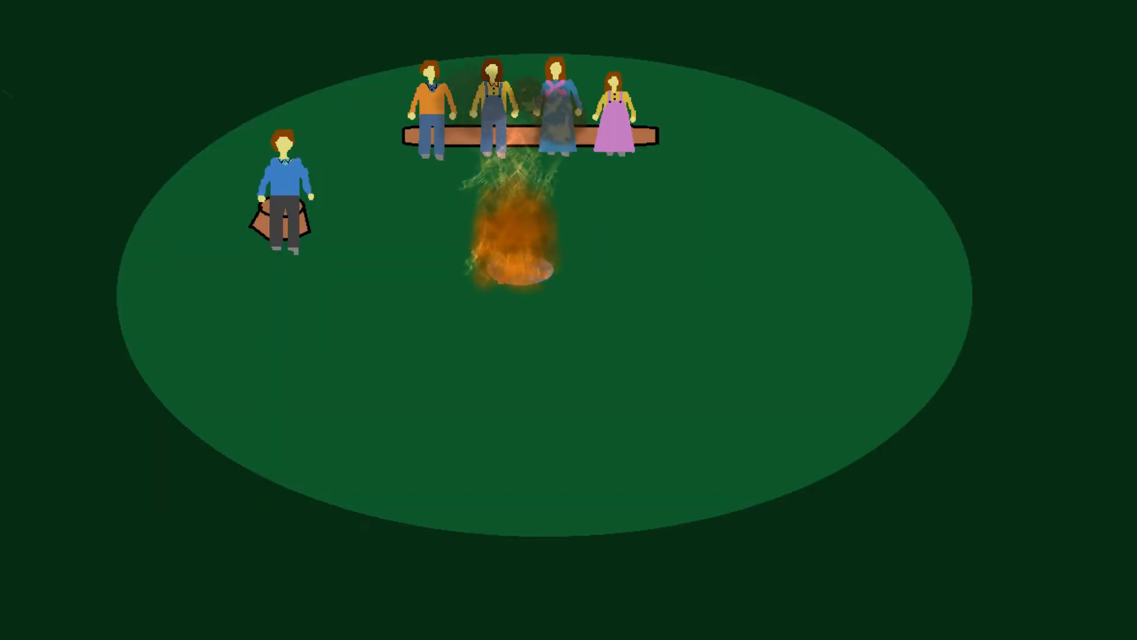